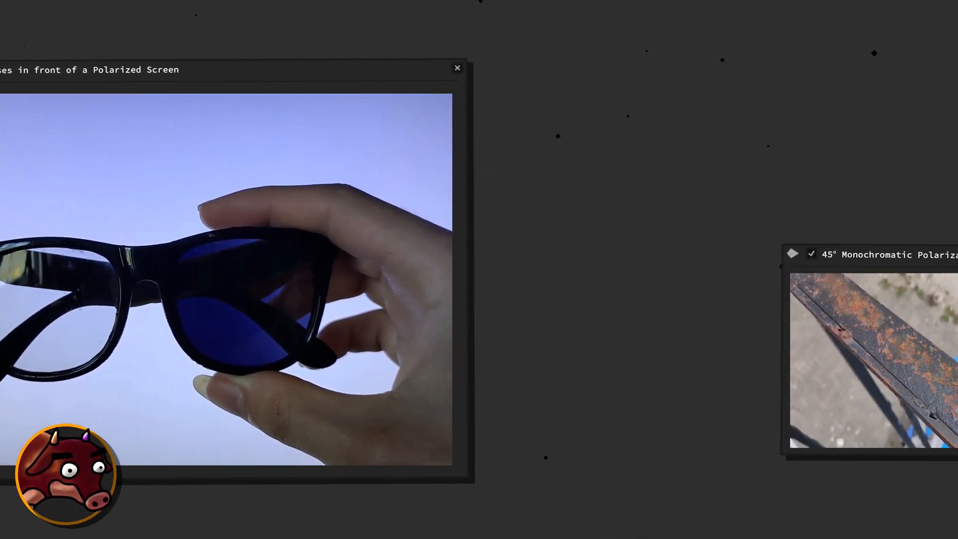
left_click(457, 68)
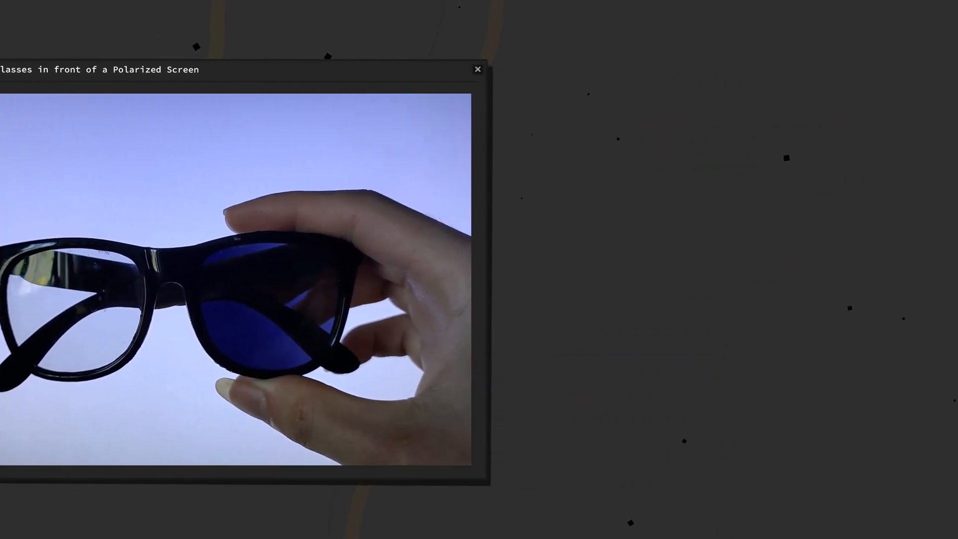
left_click(478, 69)
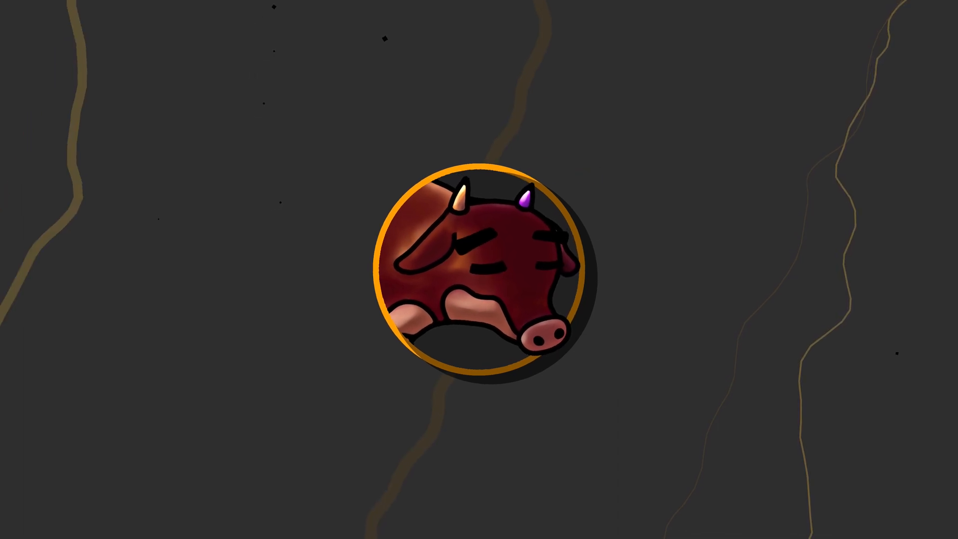